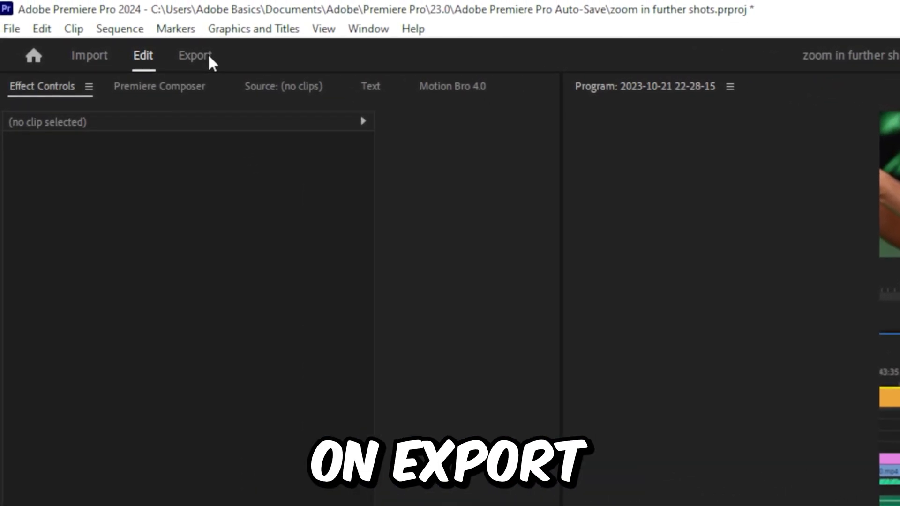
Step: Open the Export workspace and enable YouTube as an export destination
click(194, 56)
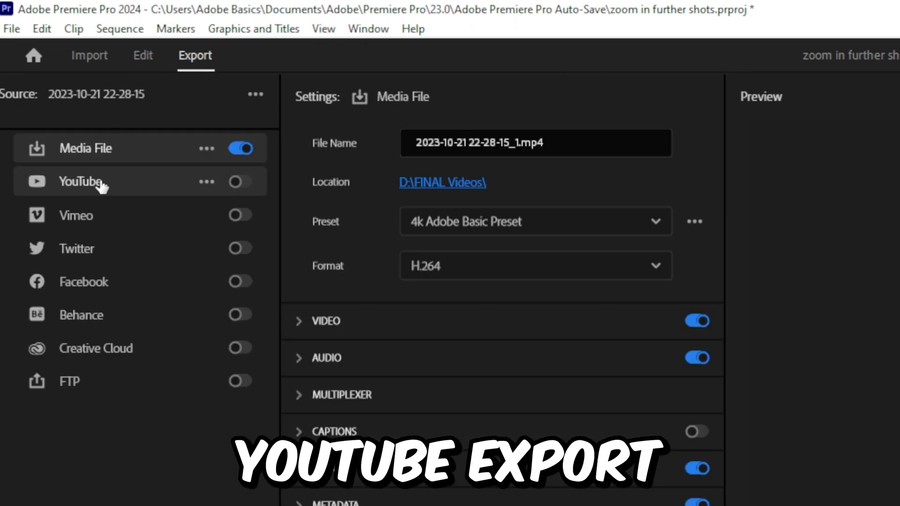
click(236, 182)
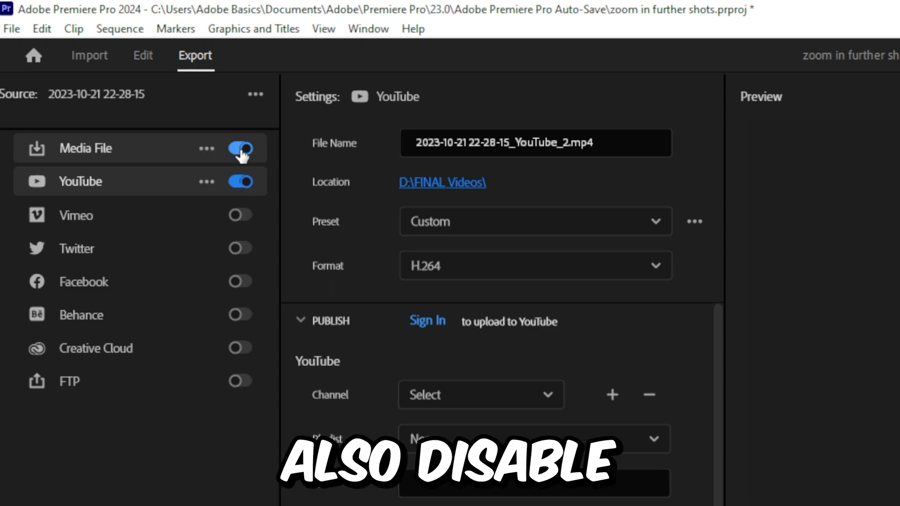
Step: Disable Media File output and sign in to YouTube, granting Google account access
click(238, 148)
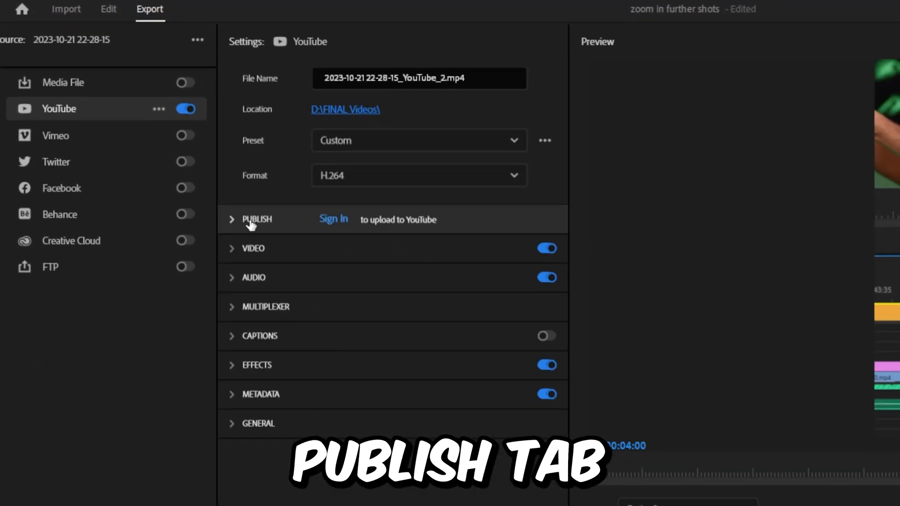
click(333, 219)
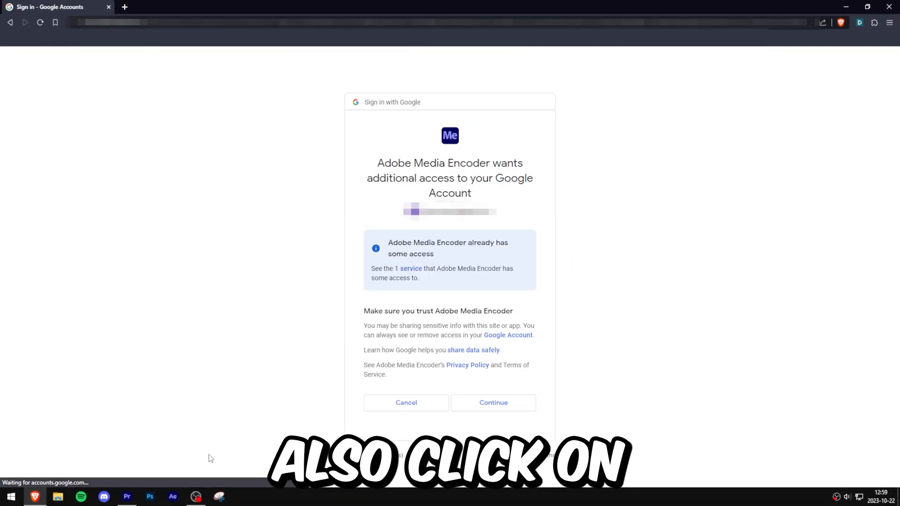
click(493, 402)
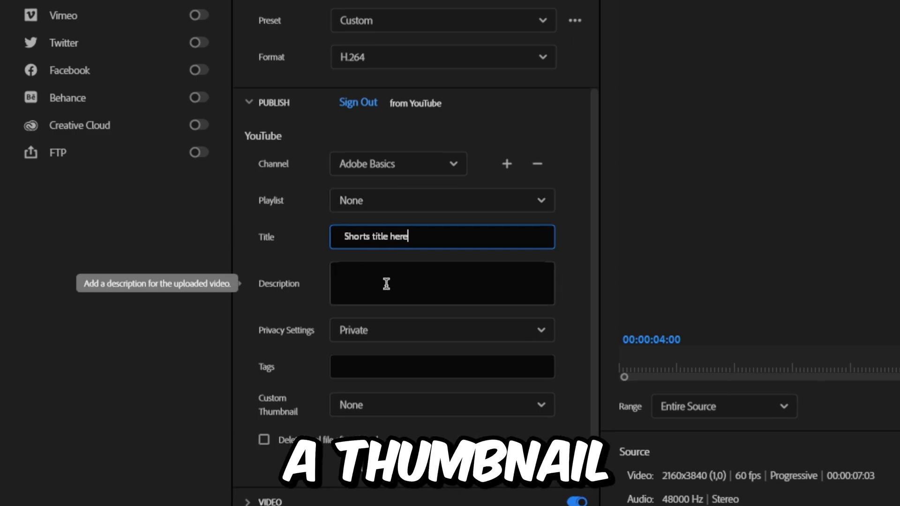
Step: Set Custom Thumbnail to Frame from source video and use a scrubbed preview frame
click(442, 405)
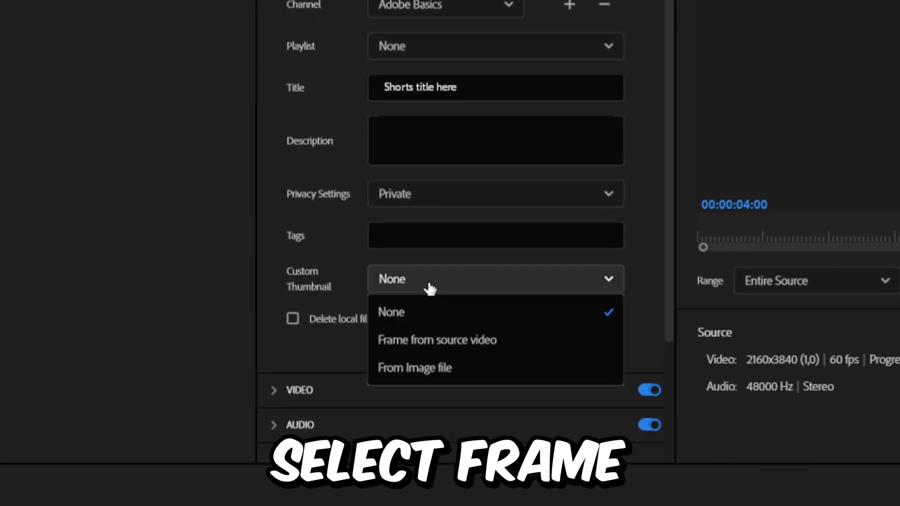
click(437, 340)
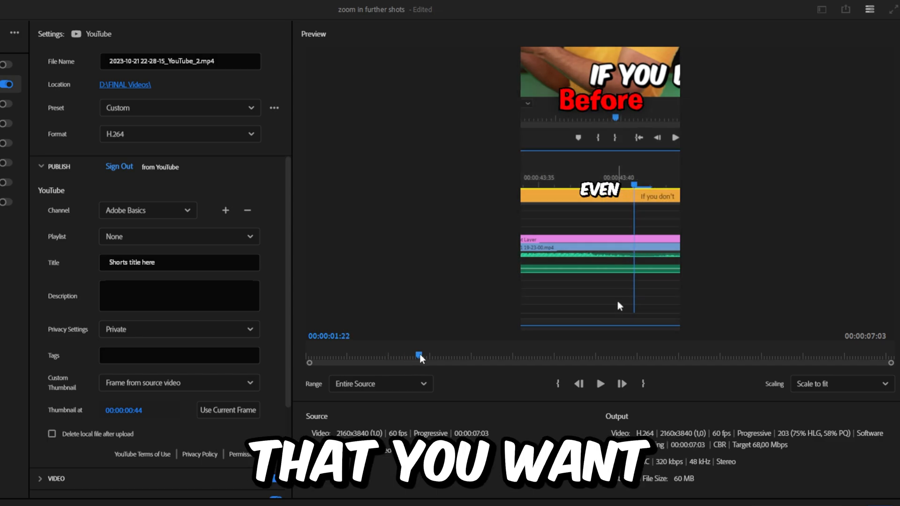
drag(420, 355, 375, 355)
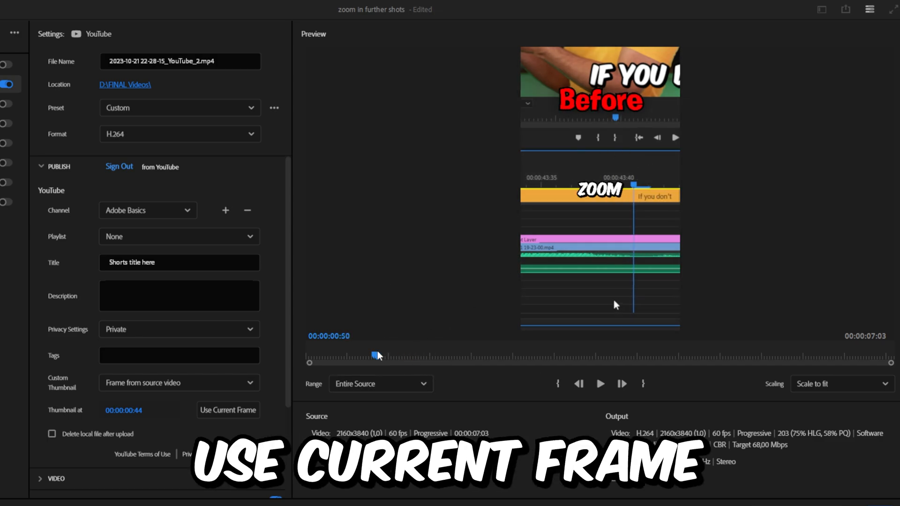
click(228, 410)
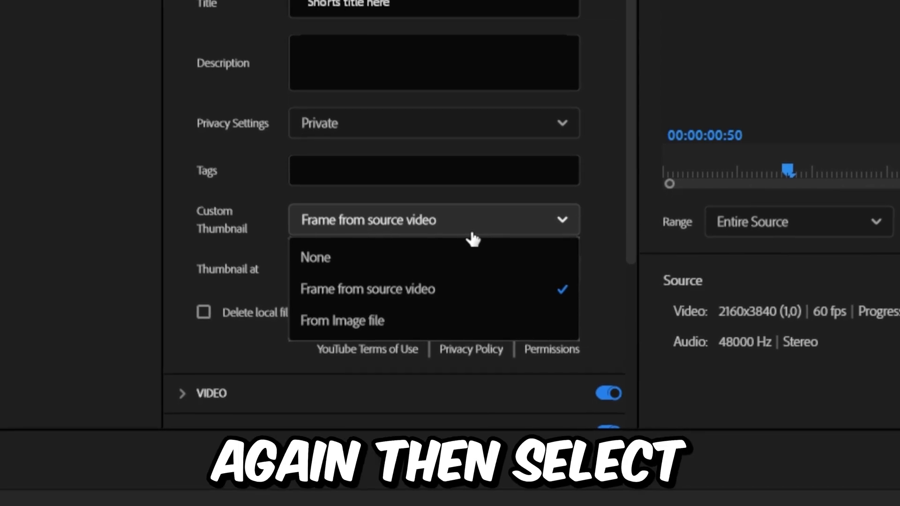
Step: Switch Custom Thumbnail to From Image file and choose custom thumbnail.png from Downloads
click(342, 321)
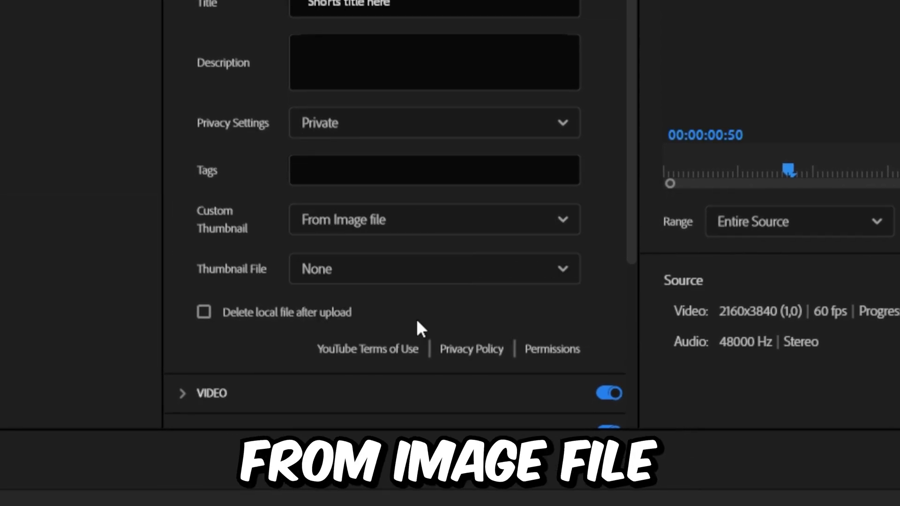
click(435, 269)
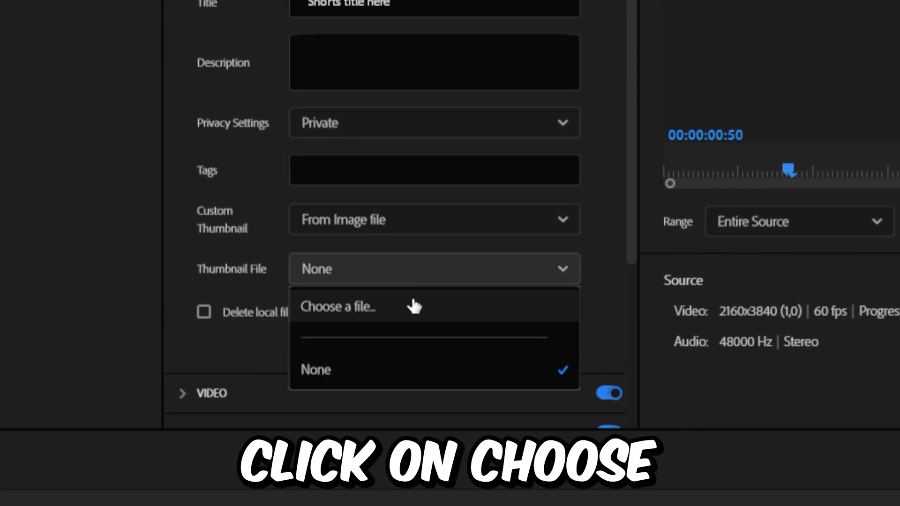
click(337, 307)
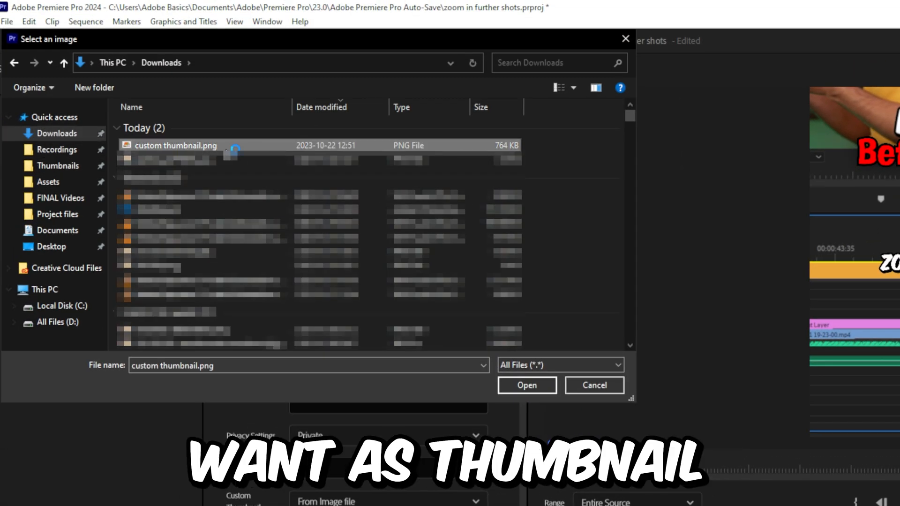
click(527, 385)
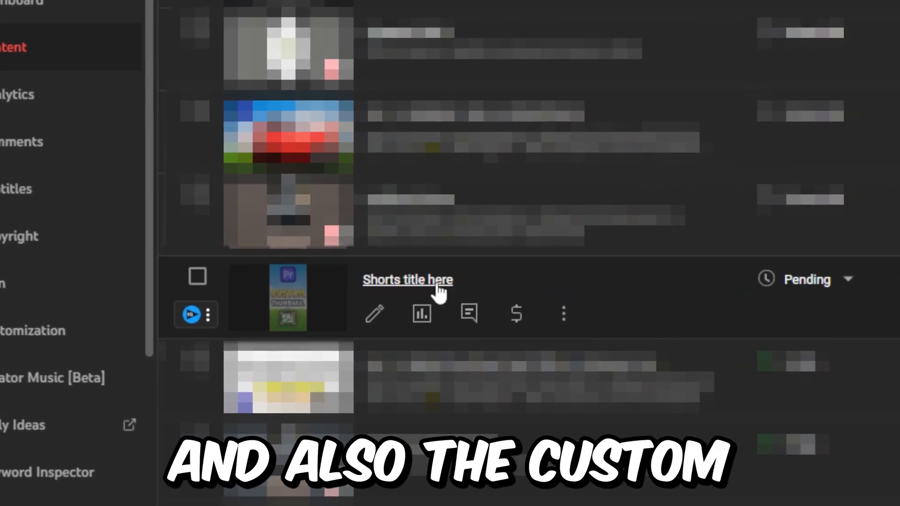
Step: Open the 'Shorts title here' video details and view custom thumbnail.png in Photo Viewer
click(407, 280)
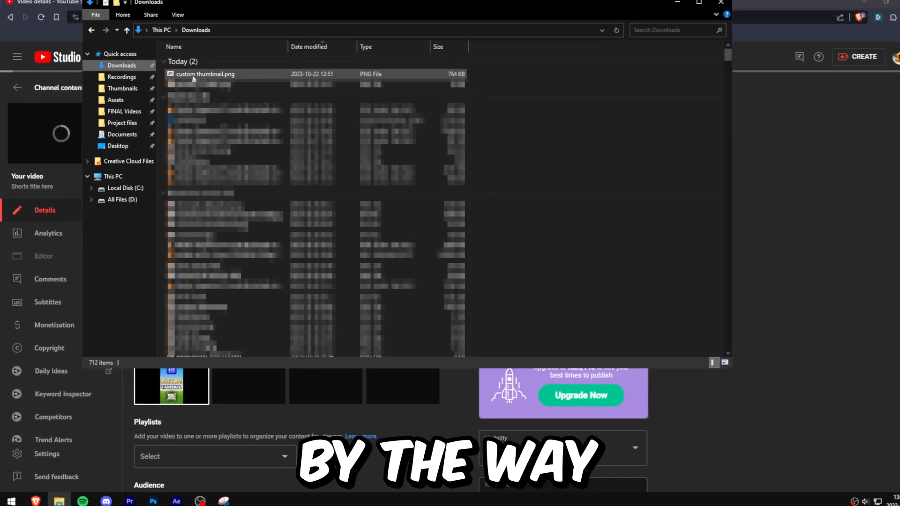
double_click(205, 74)
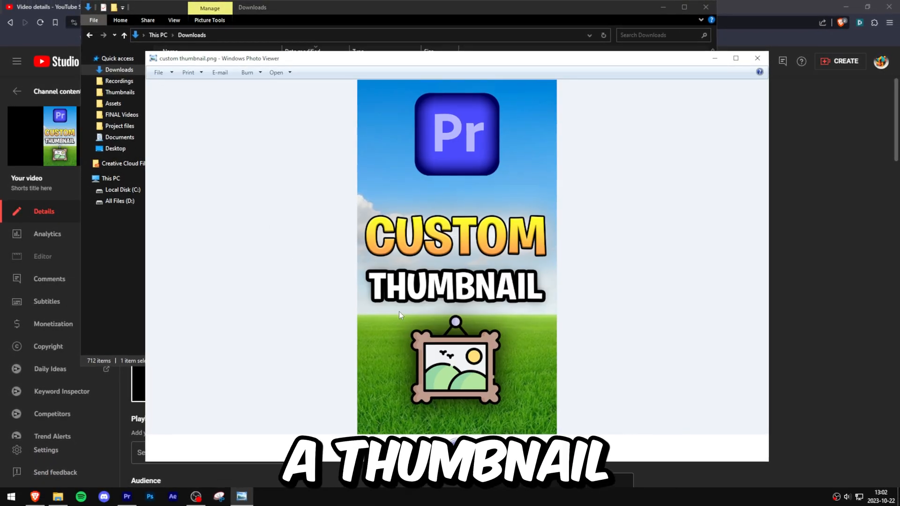